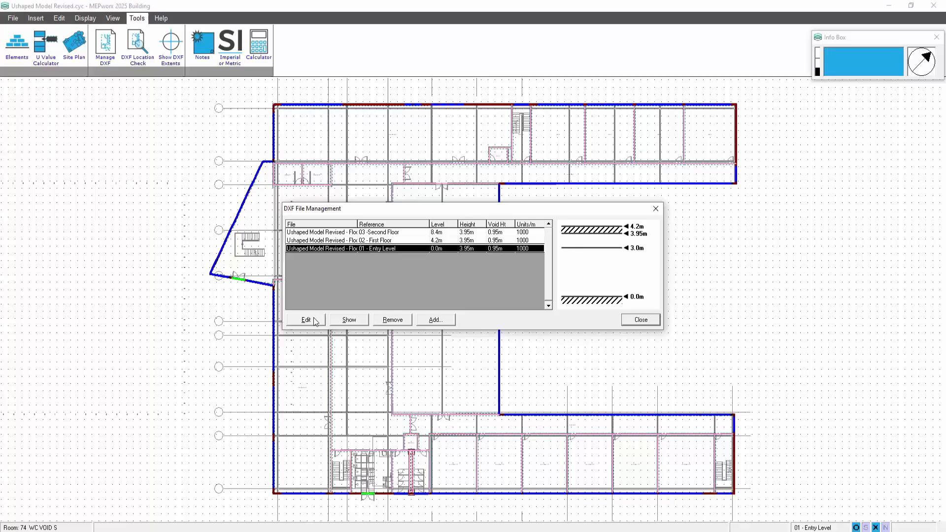
Step: Link the entry level to its circular extension DXF background drawing
{"action": "left_click", "coordinate": [307, 319]}
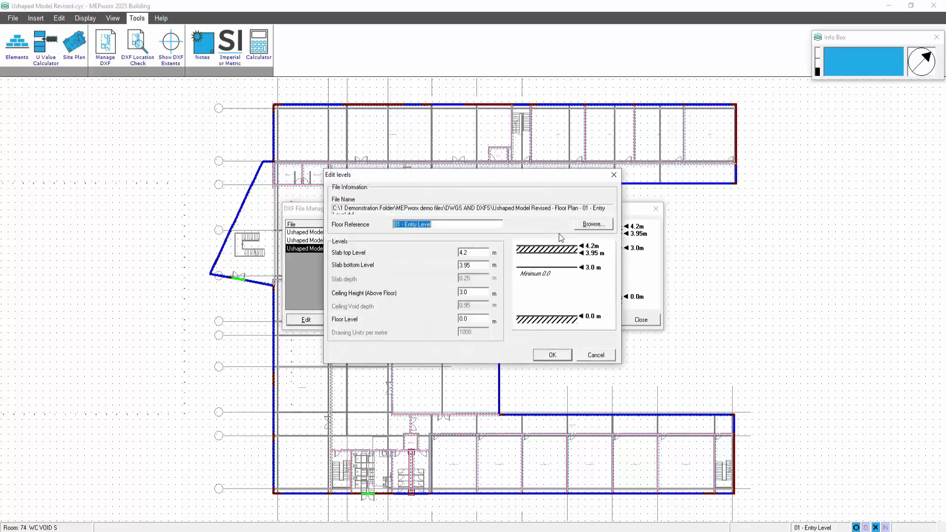
{"action": "left_click", "coordinate": [591, 224]}
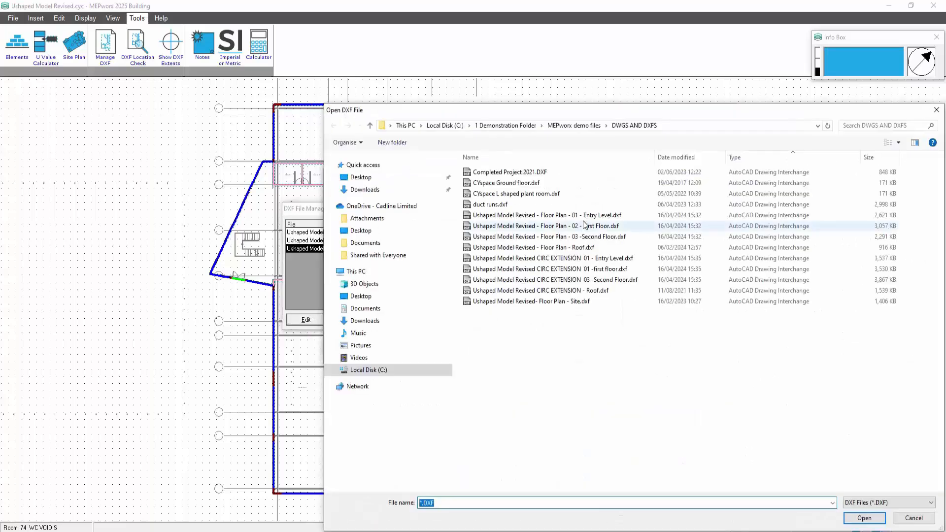
{"action": "left_click", "coordinate": [550, 257]}
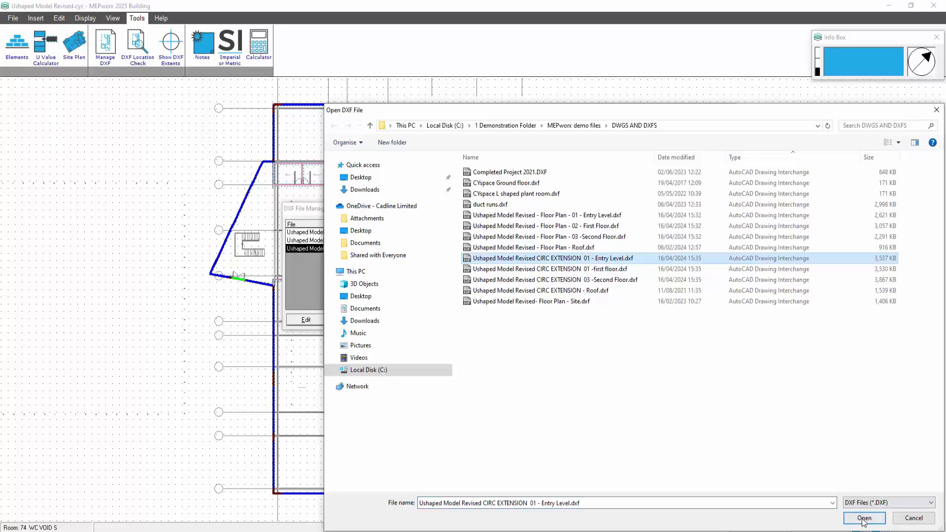
{"action": "left_click", "coordinate": [862, 518]}
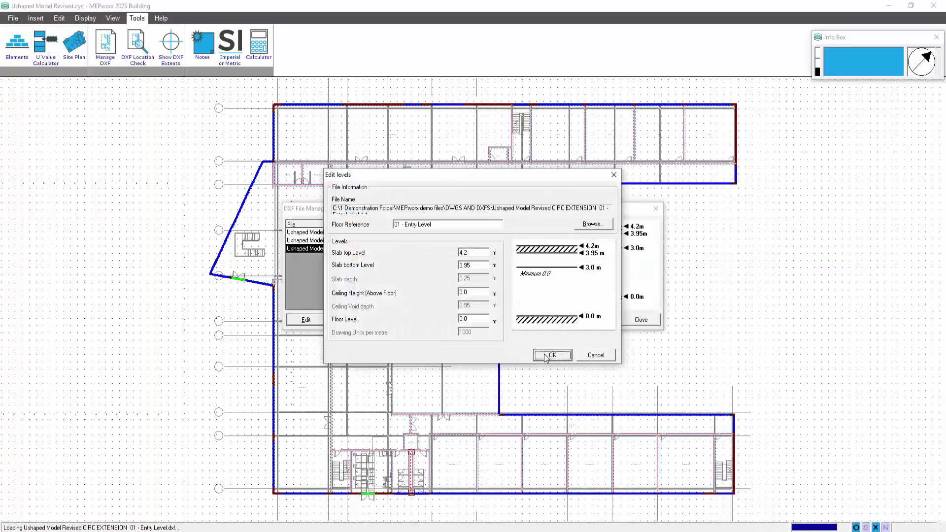
{"action": "left_click", "coordinate": [550, 354]}
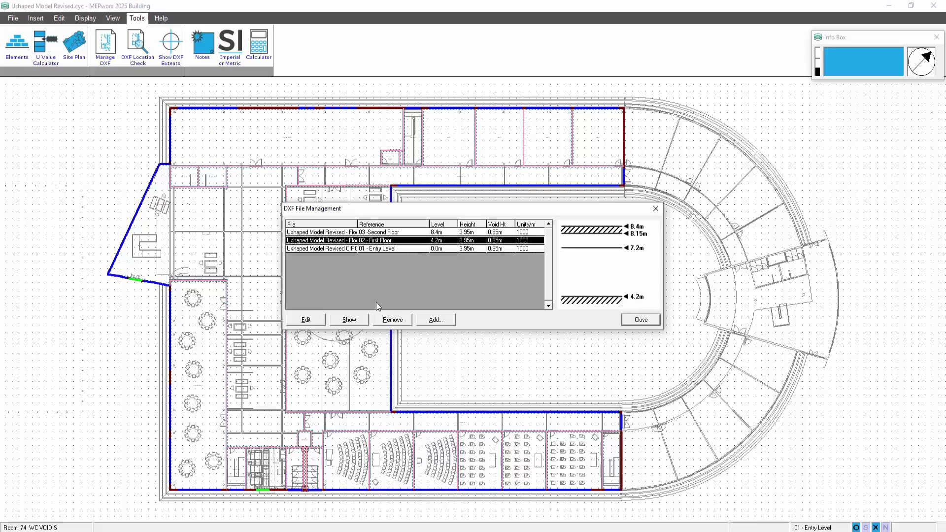
Step: Link the first floor to its circular extension DXF background drawing
{"action": "left_click", "coordinate": [306, 320]}
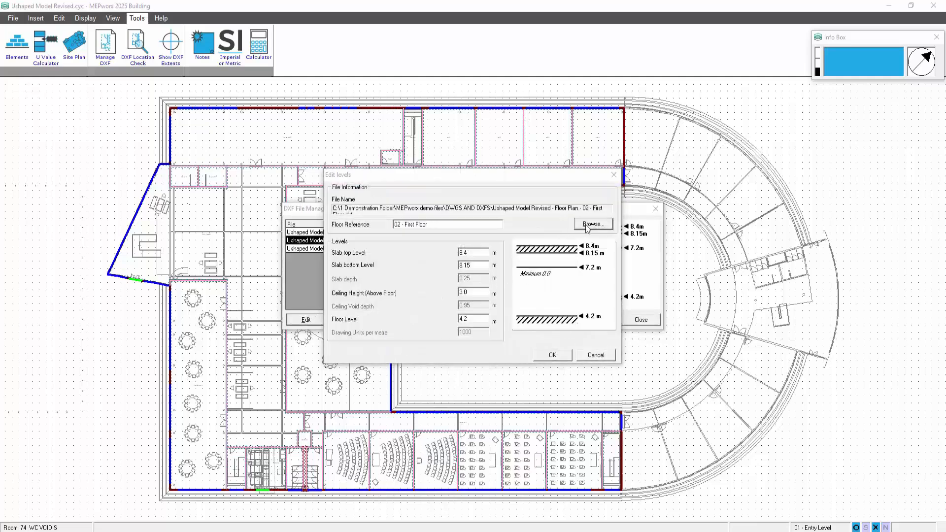
{"action": "left_click", "coordinate": [592, 224]}
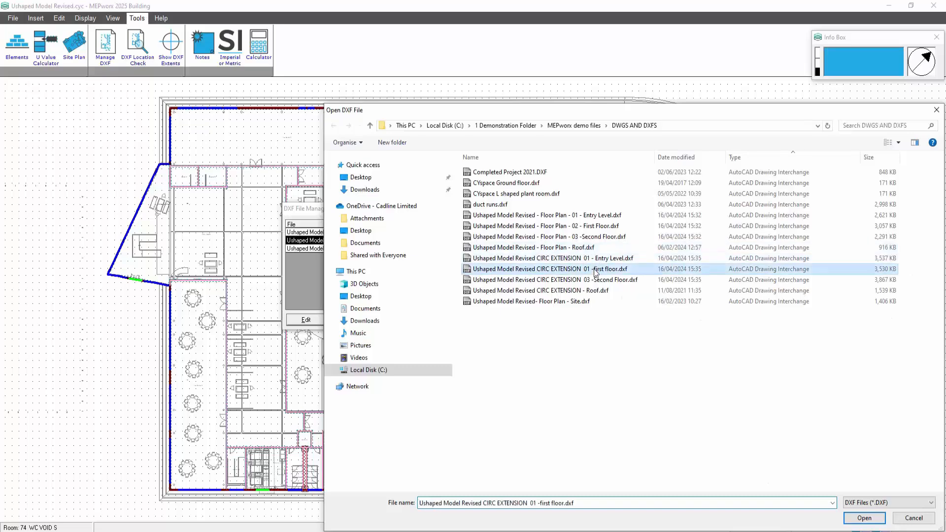
{"action": "left_click", "coordinate": [862, 517]}
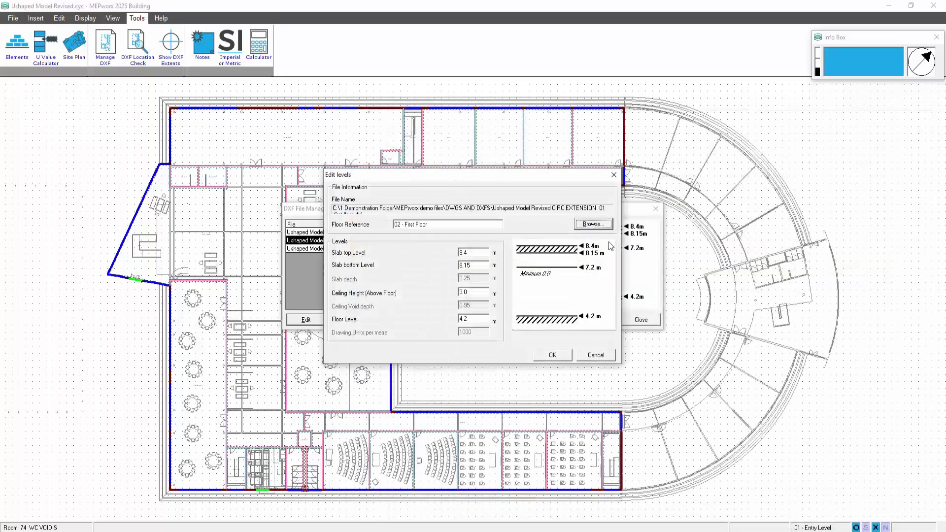
{"action": "mouse_move", "coordinate": [474, 143]}
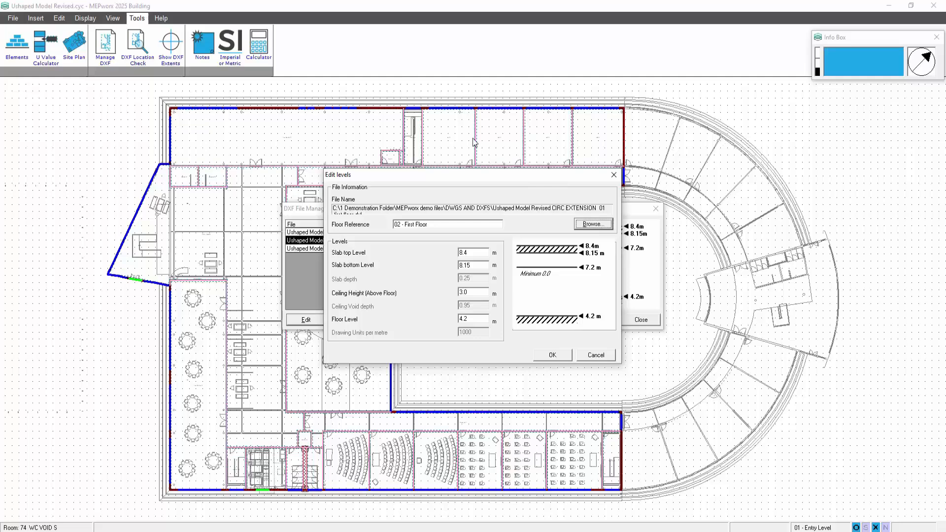
{"action": "mouse_move", "coordinate": [562, 361]}
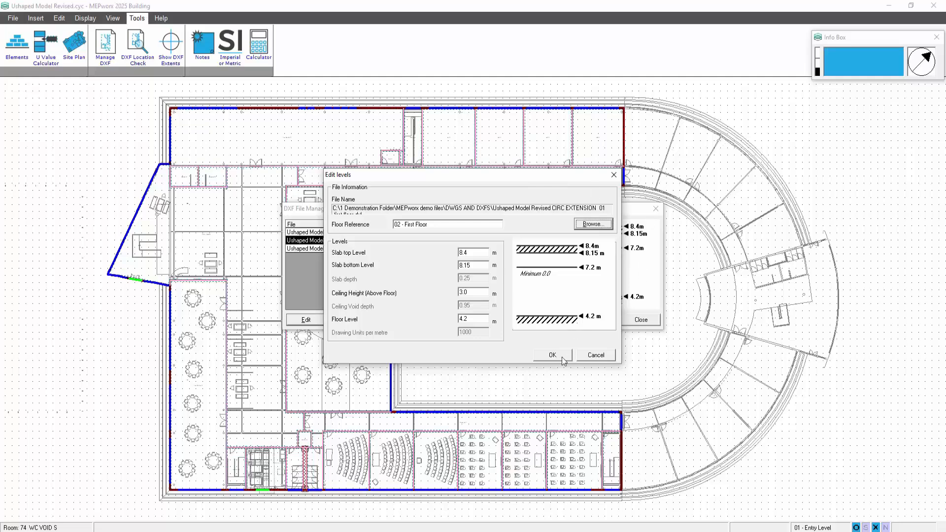
{"action": "left_click", "coordinate": [550, 355]}
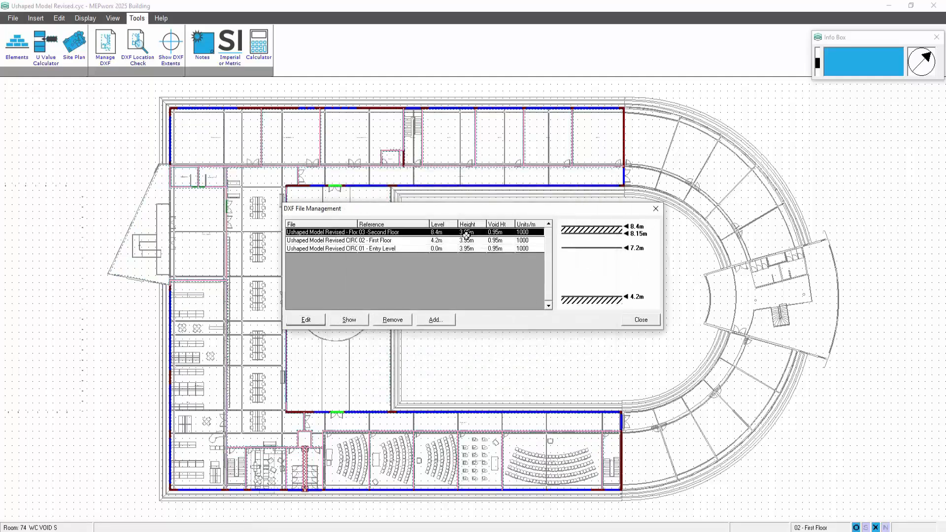
Step: Link the second floor to its circular extension DXF background drawing
{"action": "left_click", "coordinate": [304, 319]}
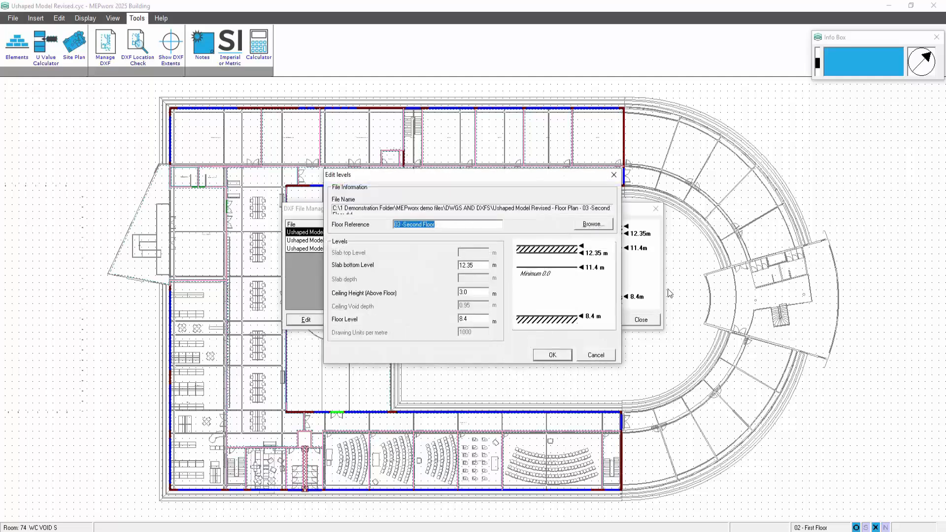
{"action": "left_click", "coordinate": [591, 224]}
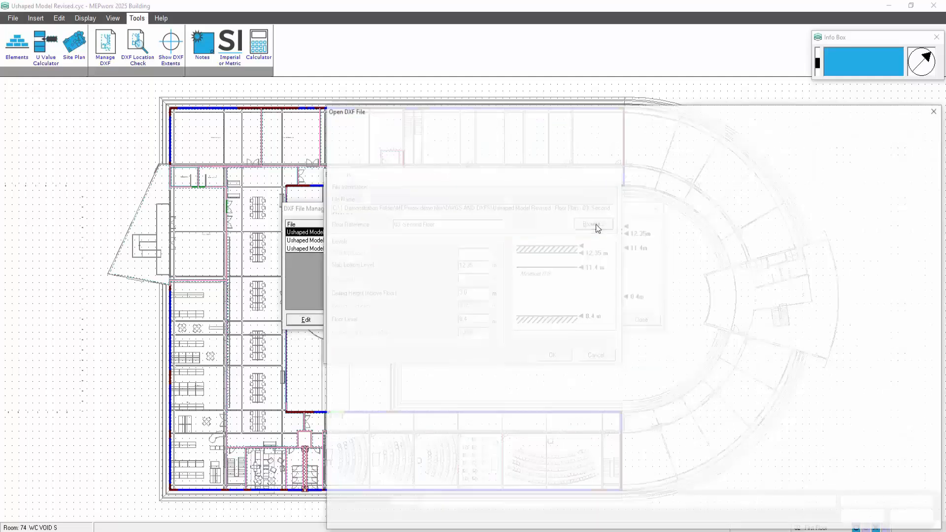
{"action": "left_click", "coordinate": [592, 224]}
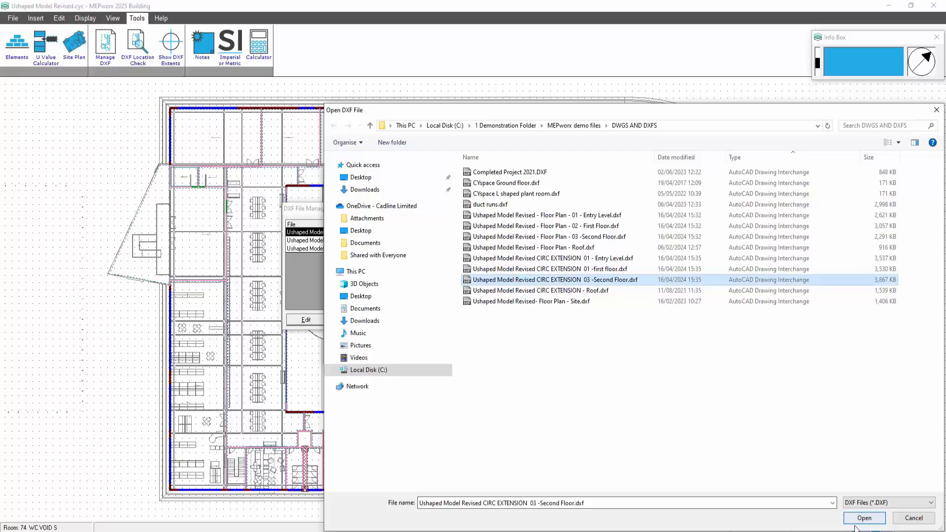
{"action": "left_click", "coordinate": [863, 517]}
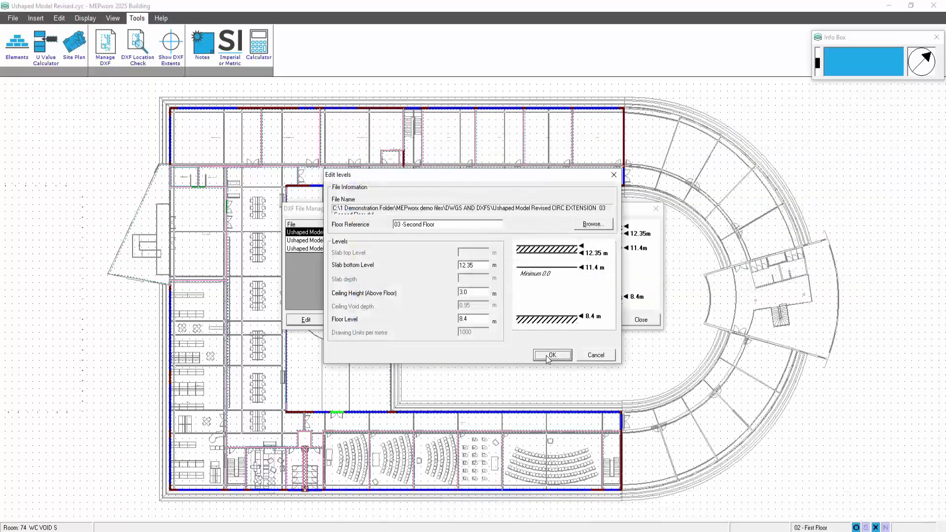
{"action": "left_click", "coordinate": [550, 355]}
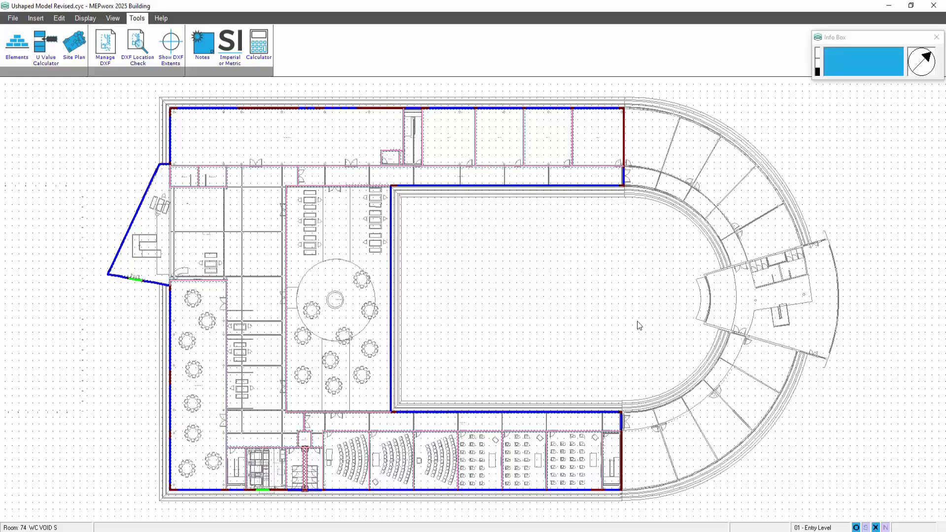
{"action": "mouse_move", "coordinate": [760, 395]}
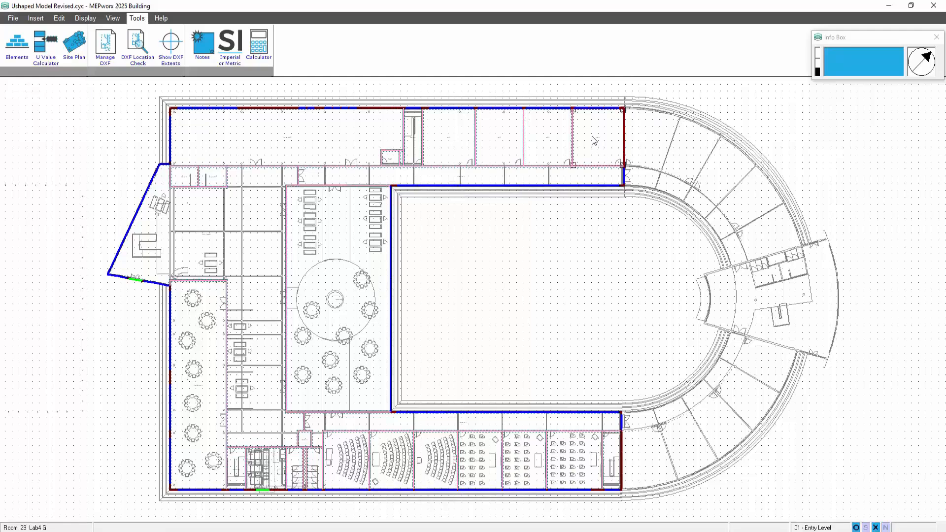
{"action": "right_click", "coordinate": [594, 138]}
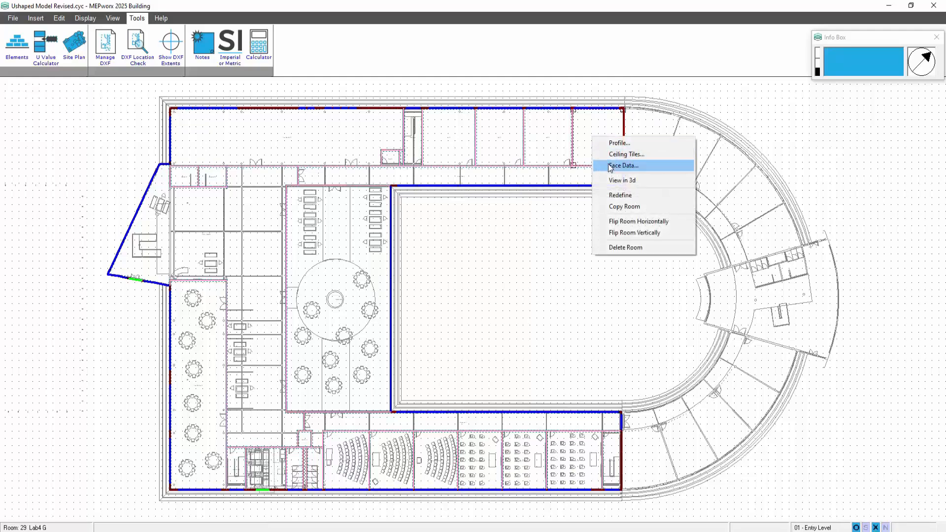
{"action": "left_click", "coordinate": [621, 165]}
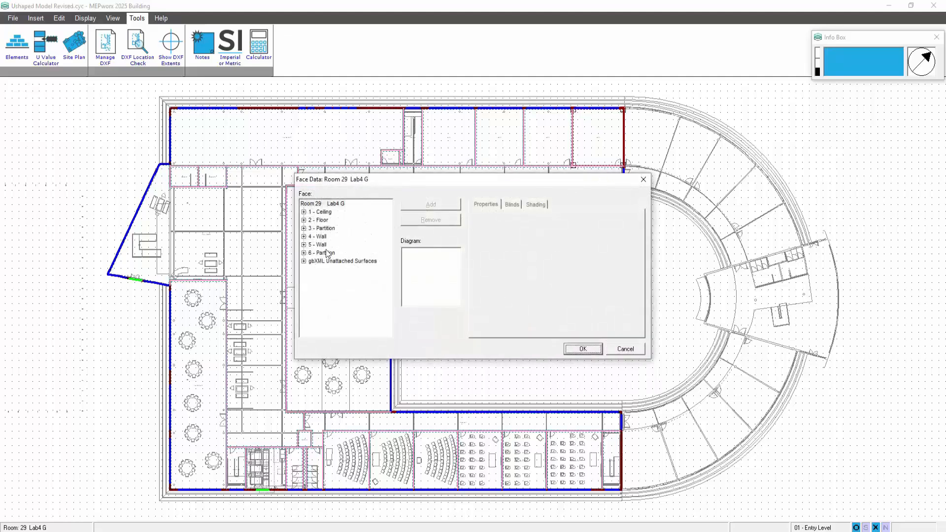
{"action": "left_click", "coordinate": [316, 244]}
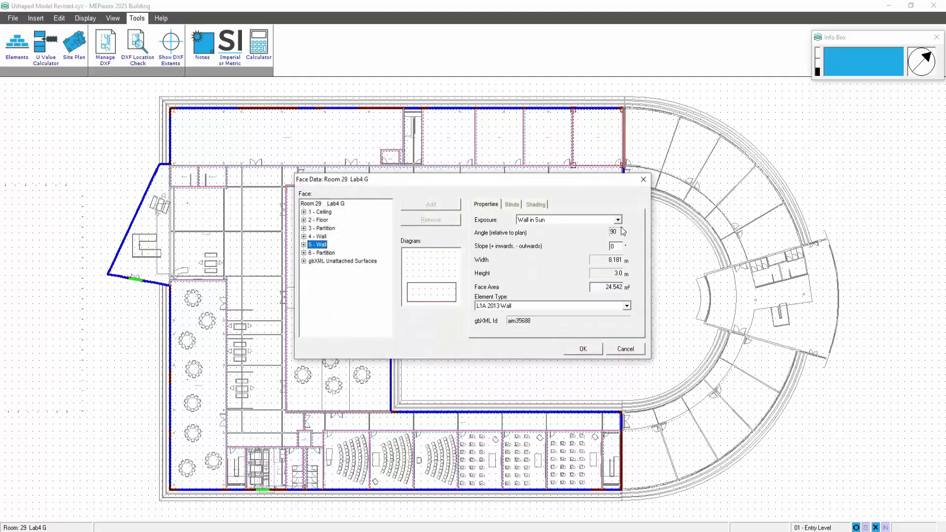
{"action": "left_click", "coordinate": [617, 218]}
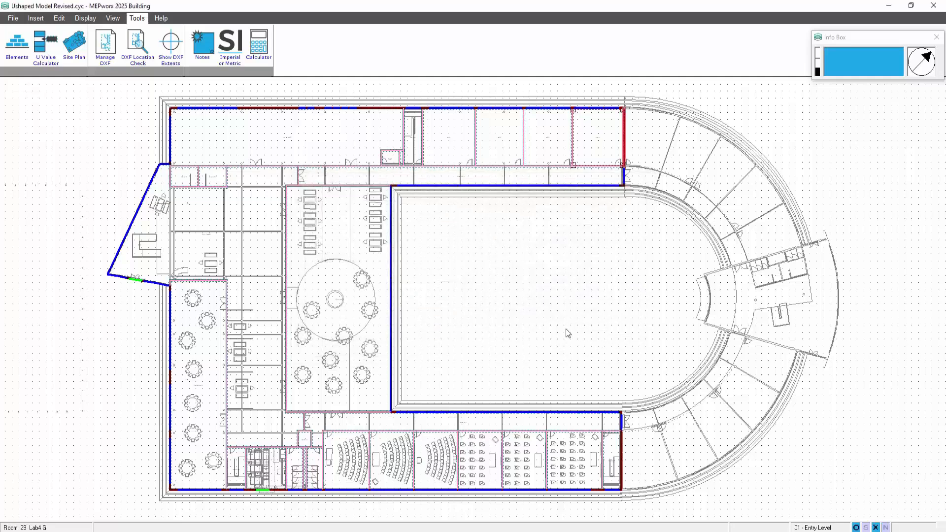
{"action": "left_click", "coordinate": [610, 470]}
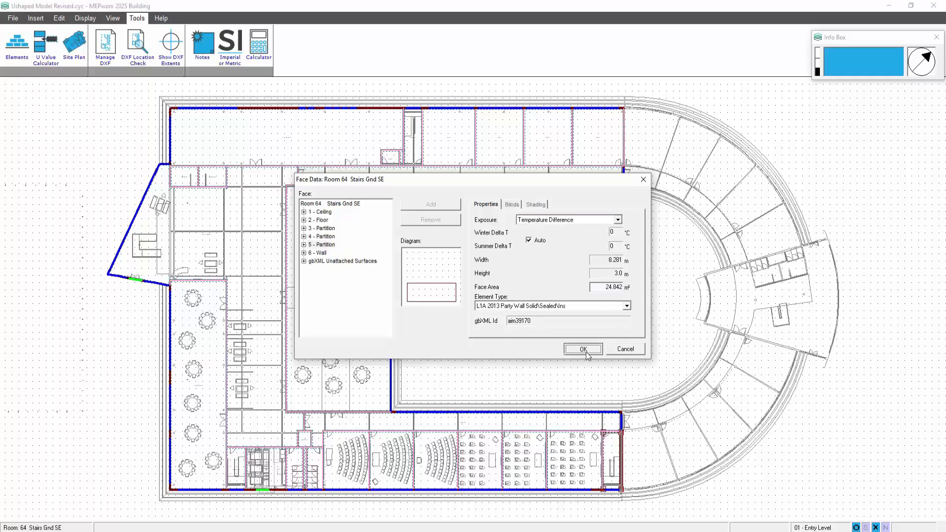
{"action": "left_click", "coordinate": [582, 348]}
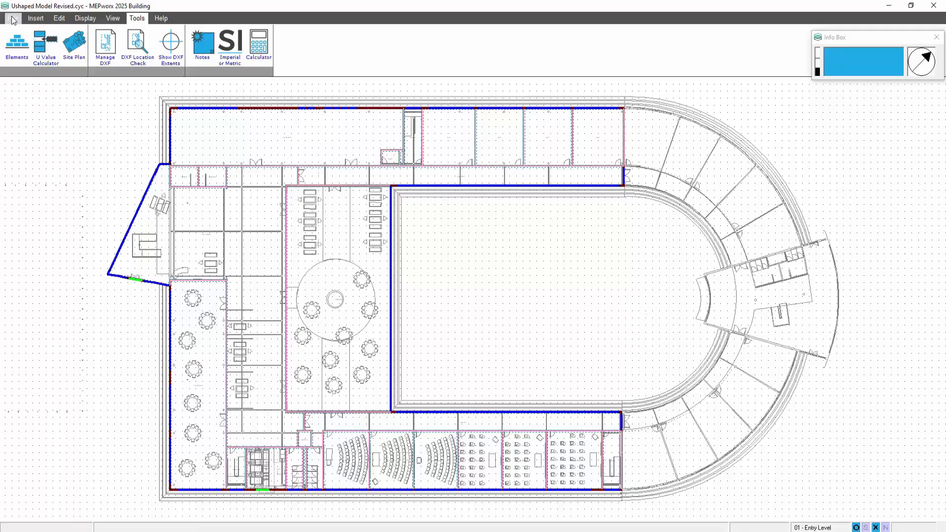
Step: Load 'Ushaped Model Revised Circ extension.xml' from the MEPworx demo files for gbXML import
{"action": "left_click", "coordinate": [103, 46]}
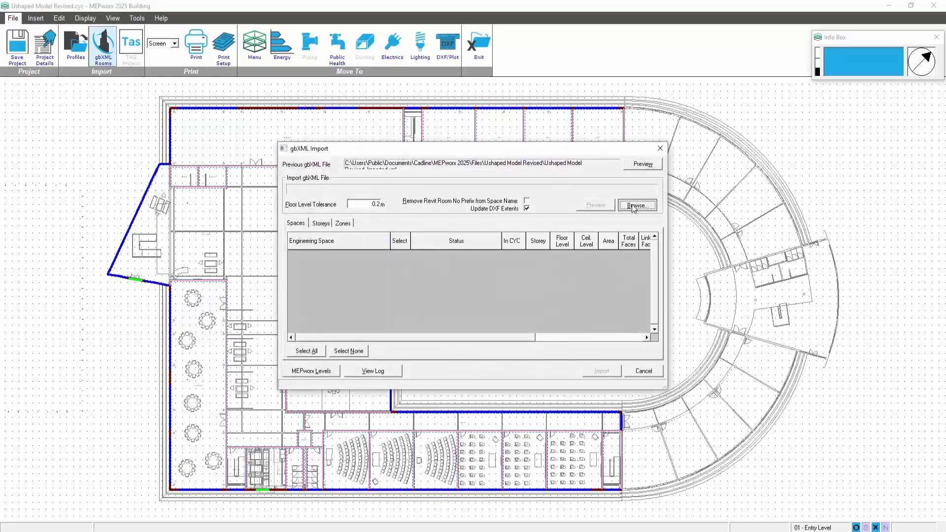
{"action": "left_click", "coordinate": [636, 205]}
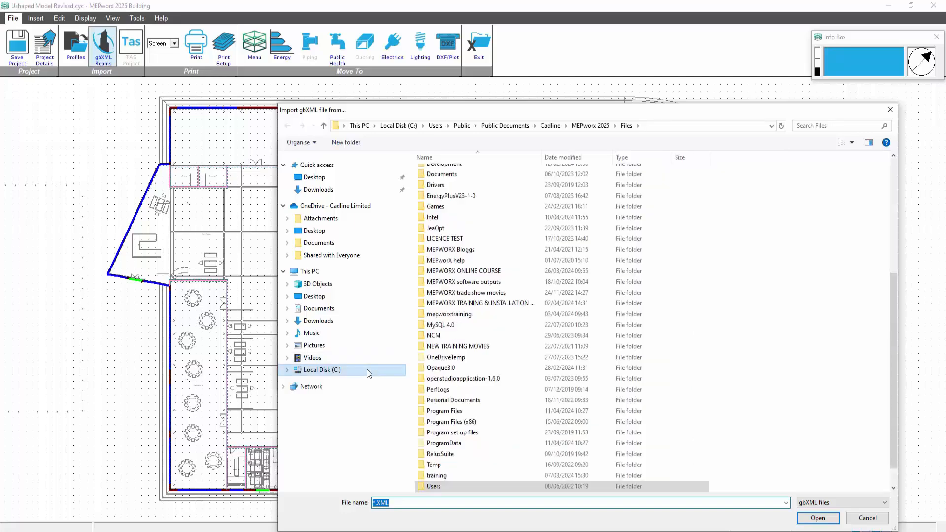
{"action": "left_click", "coordinate": [322, 369]}
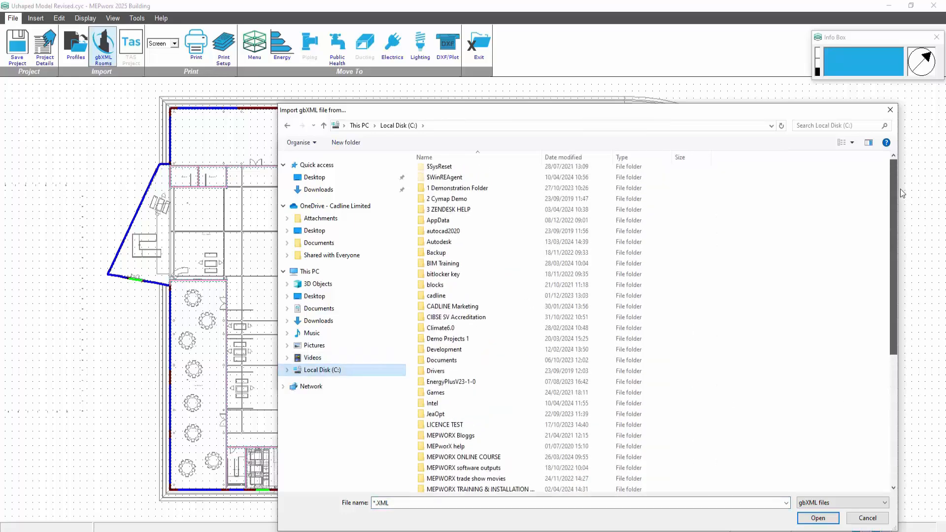
{"action": "double_click", "coordinate": [456, 188]}
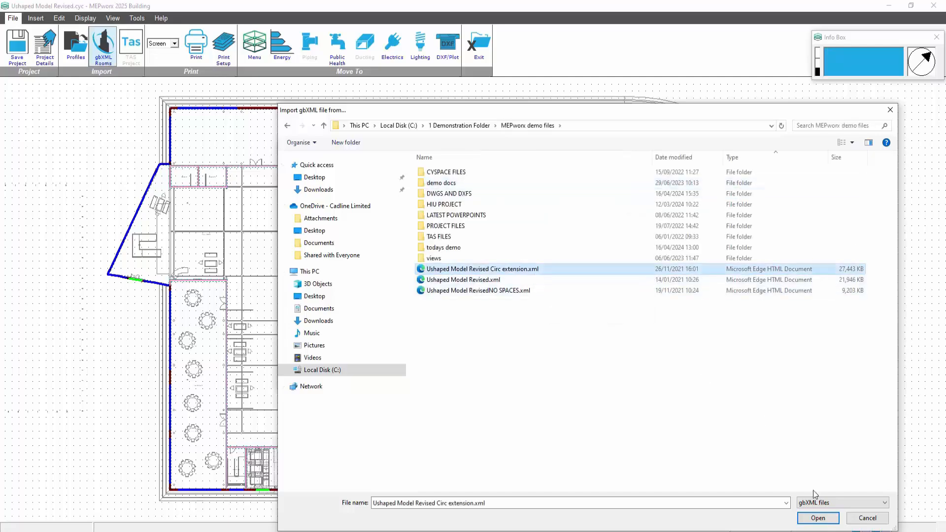
{"action": "left_click", "coordinate": [817, 517]}
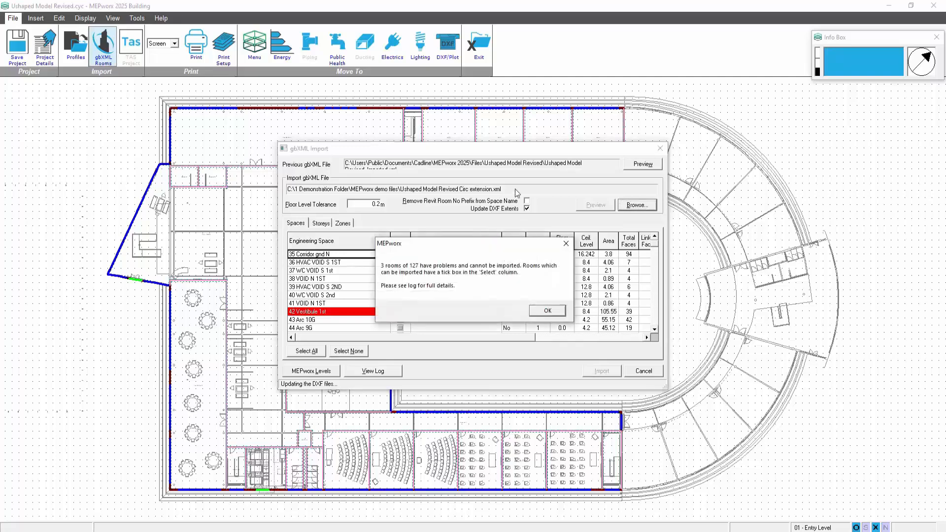
Step: Acknowledge the warnings about unimportable rooms and spaces no longer present
{"action": "left_click", "coordinate": [545, 311]}
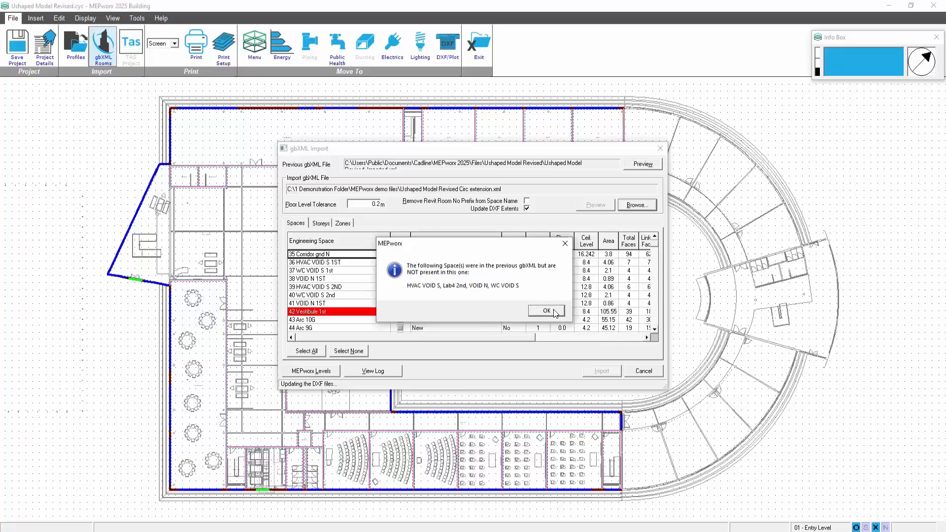
{"action": "left_click", "coordinate": [543, 310]}
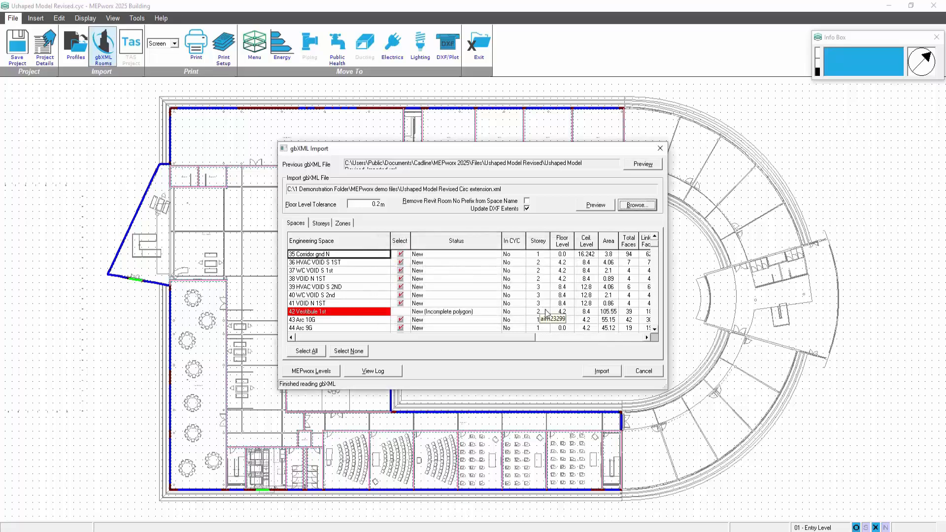
{"action": "mouse_move", "coordinate": [577, 283]}
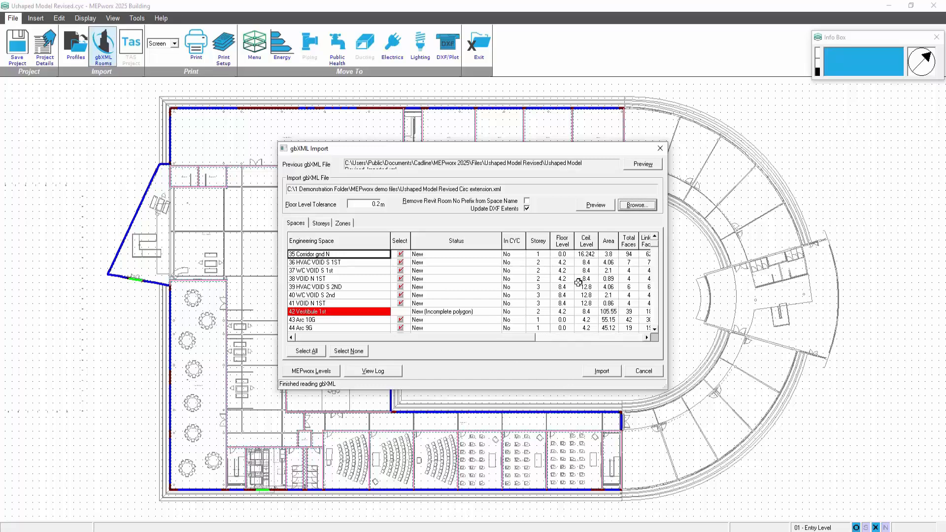
{"action": "mouse_move", "coordinate": [511, 251]}
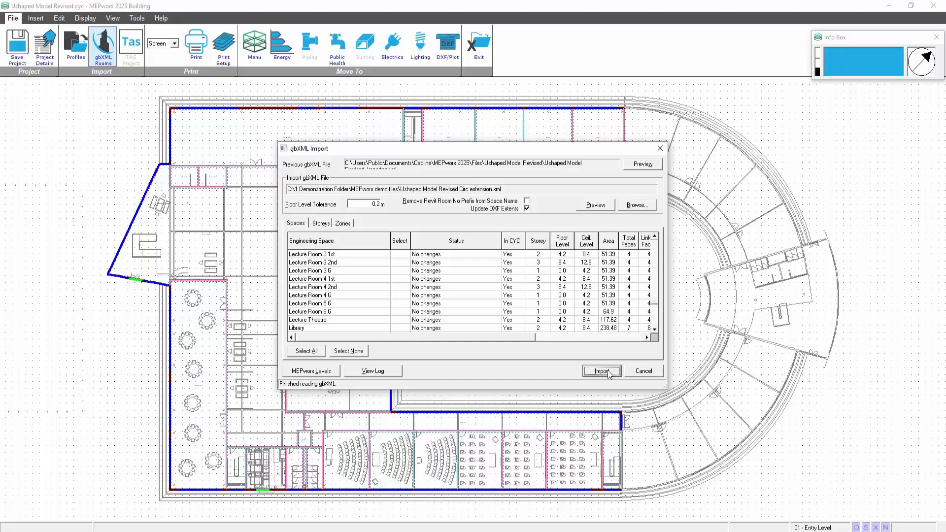
Step: Import the listed spaces, accept the finished-with-warnings notice and close the gbXML Import dialog
{"action": "left_click", "coordinate": [601, 371]}
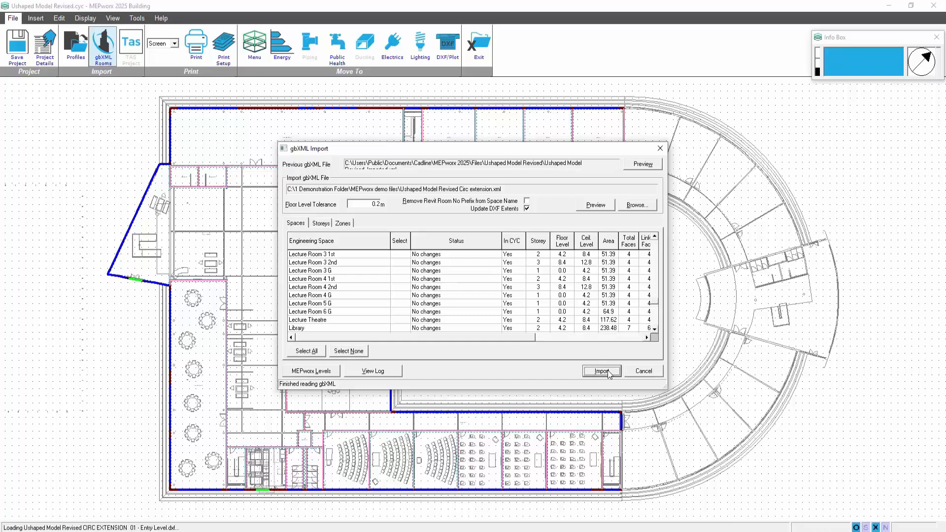
{"action": "left_click", "coordinate": [600, 370]}
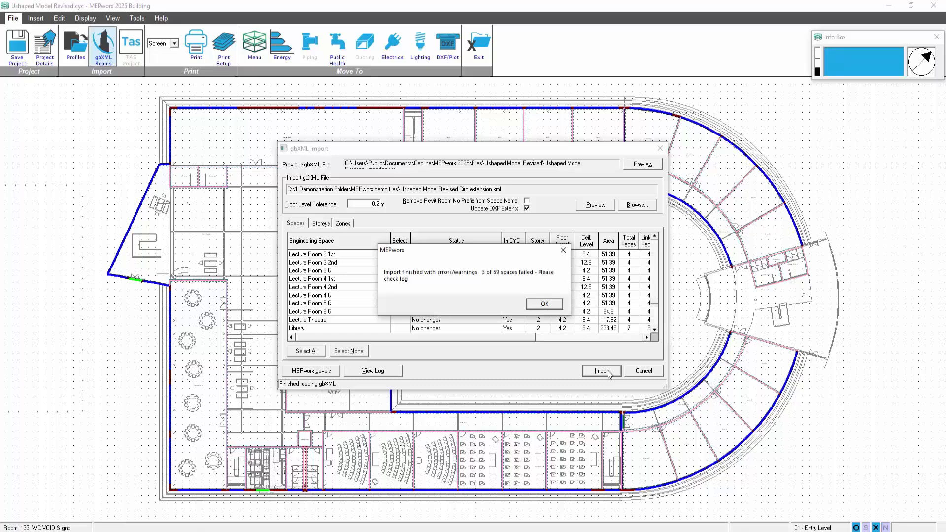
{"action": "mouse_move", "coordinate": [455, 148]}
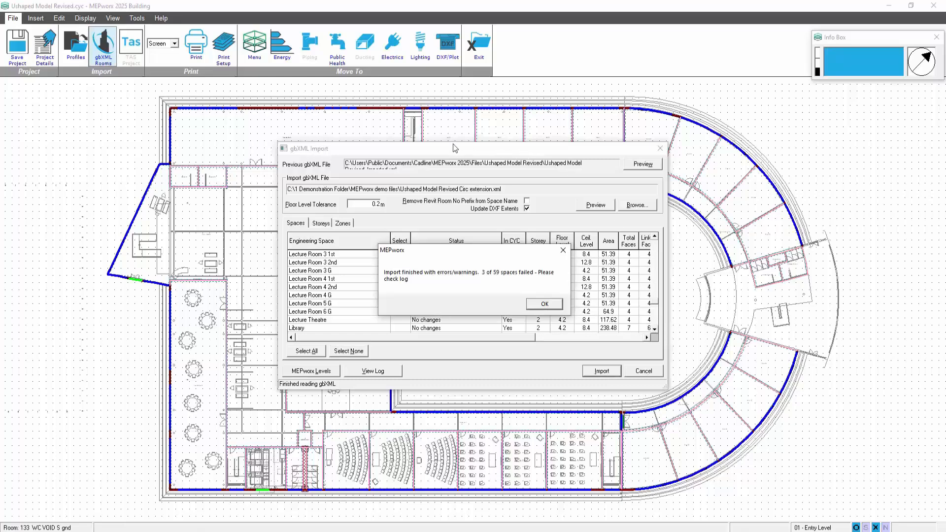
{"action": "mouse_move", "coordinate": [469, 130]}
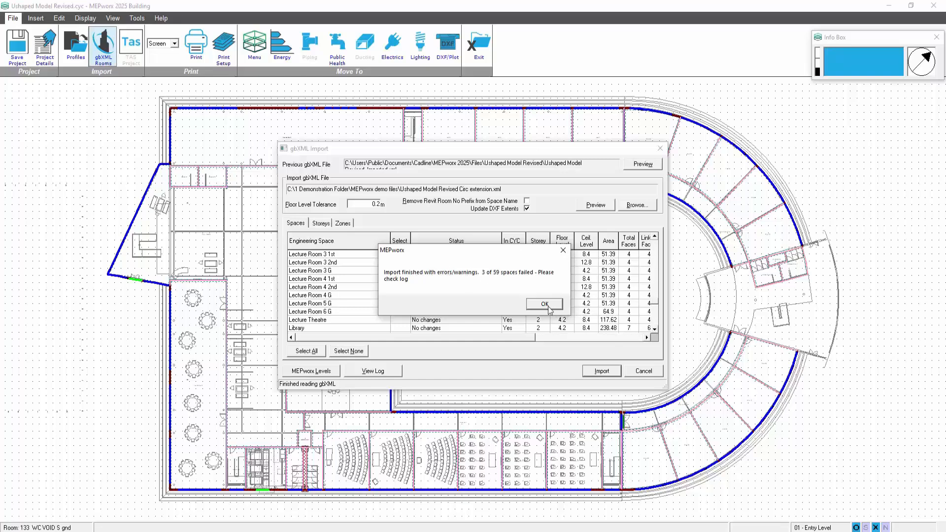
{"action": "left_click", "coordinate": [544, 303]}
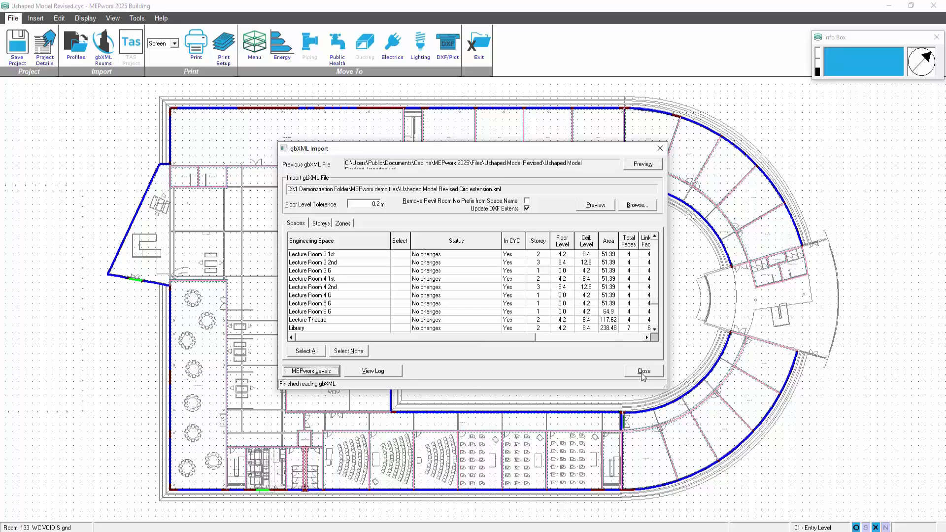
{"action": "left_click", "coordinate": [643, 371]}
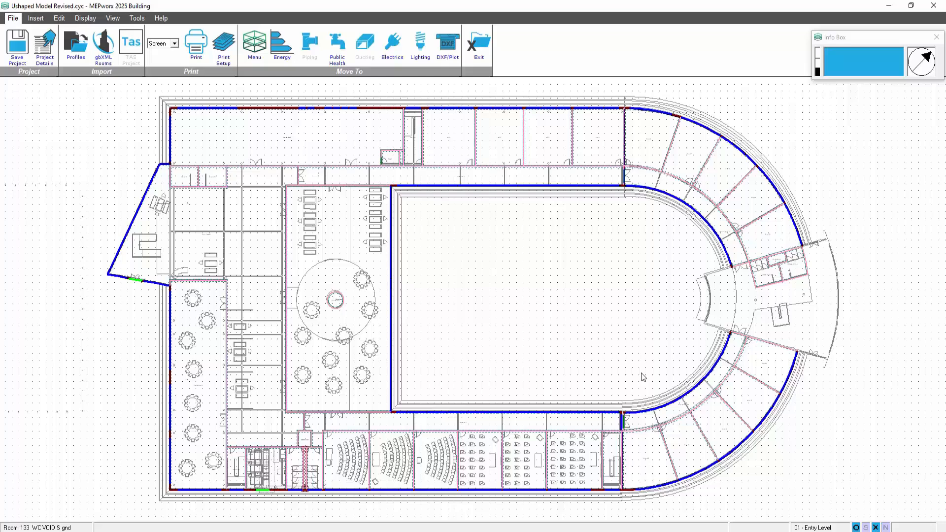
{"action": "left_click", "coordinate": [84, 18]}
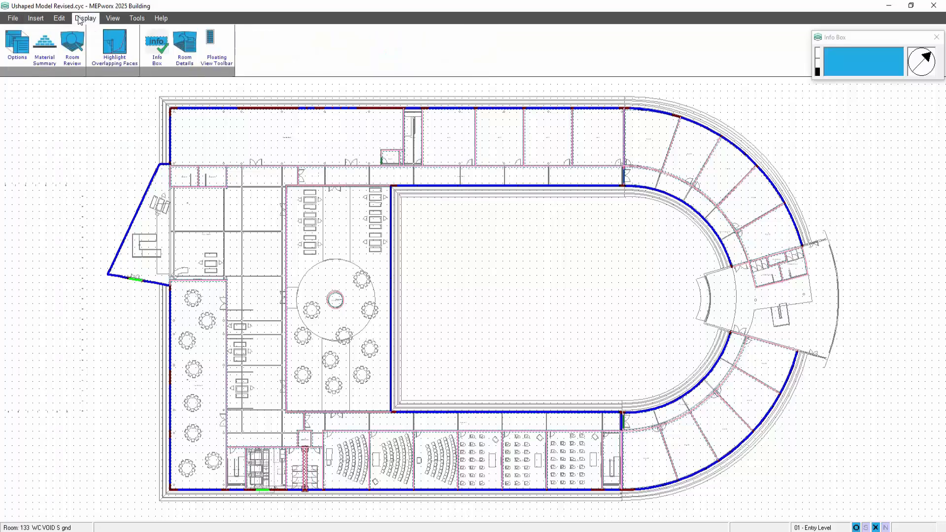
{"action": "left_click", "coordinate": [72, 47]}
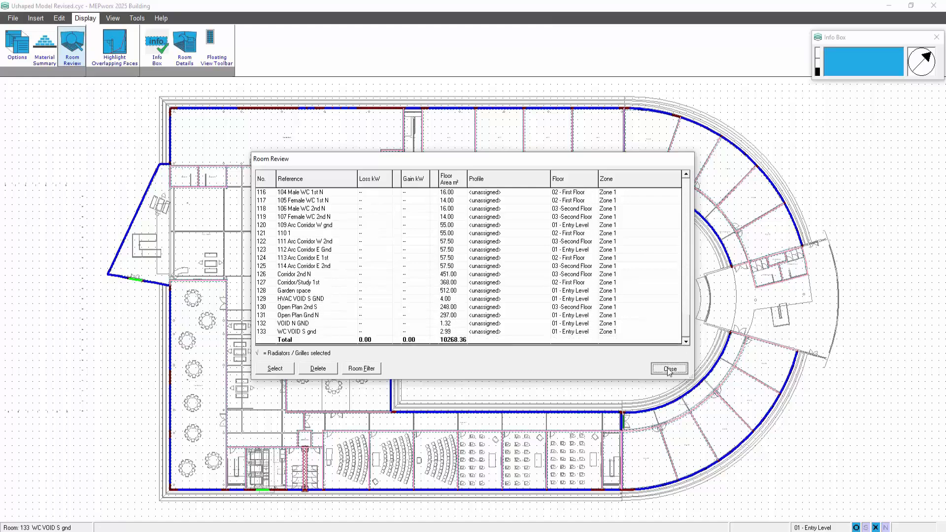
{"action": "left_click", "coordinate": [668, 368]}
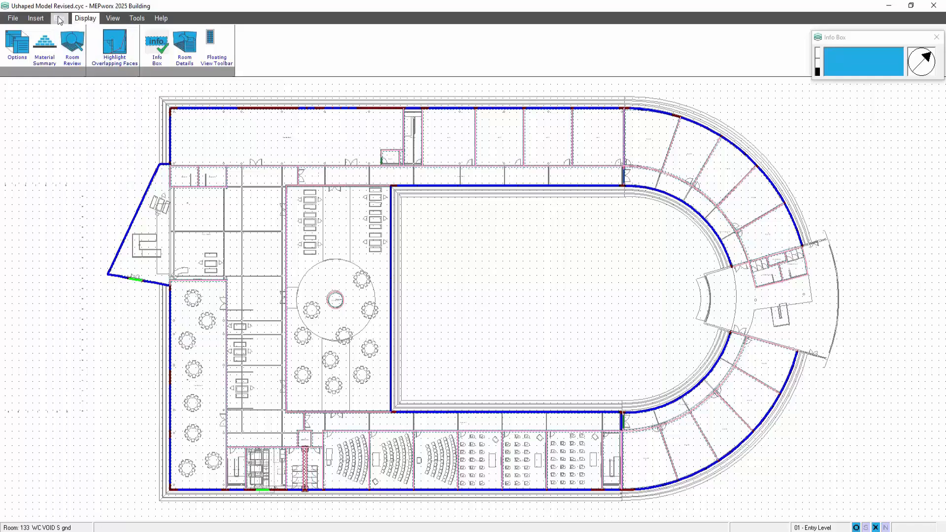
{"action": "left_click", "coordinate": [58, 18]}
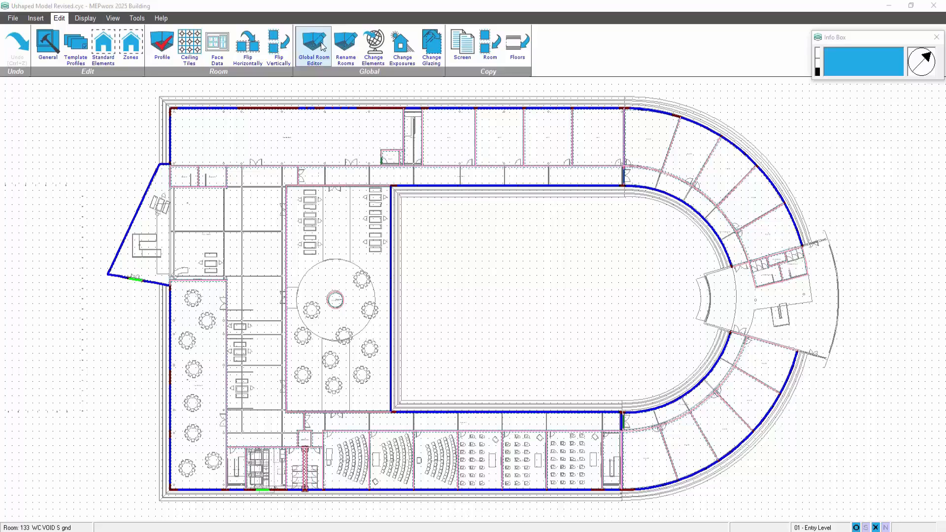
Step: In the Global Room Editor, filter to rooms with <unassigned> profiles and select them
{"action": "left_click", "coordinate": [312, 46]}
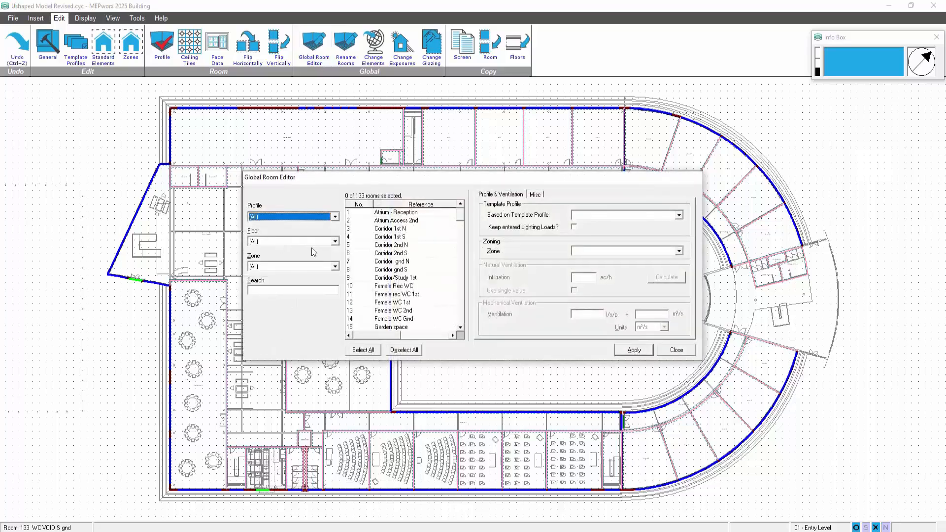
{"action": "left_click", "coordinate": [293, 267]}
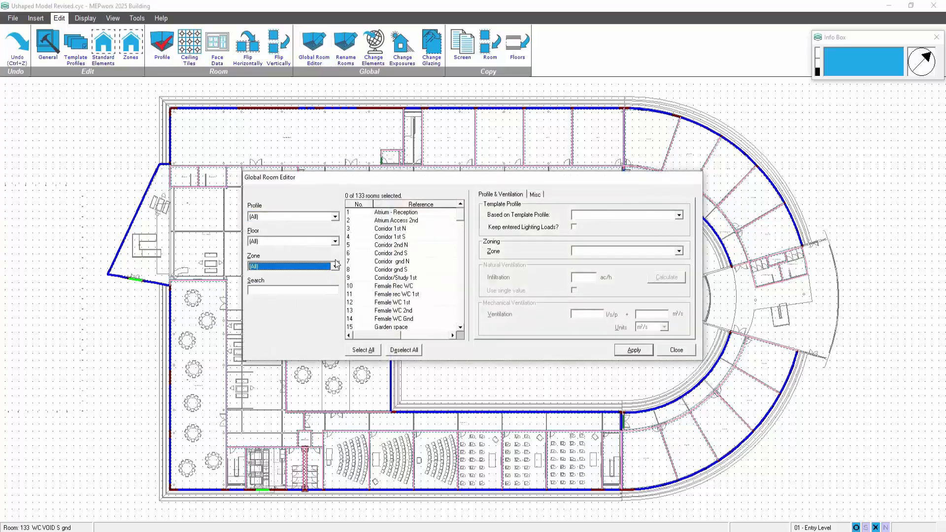
{"action": "left_click", "coordinate": [334, 216]}
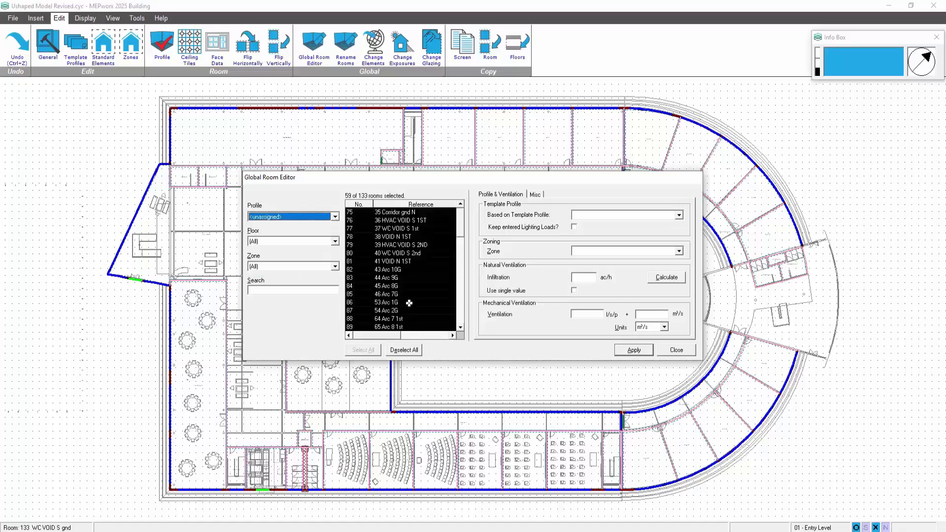
{"action": "mouse_move", "coordinate": [461, 227]}
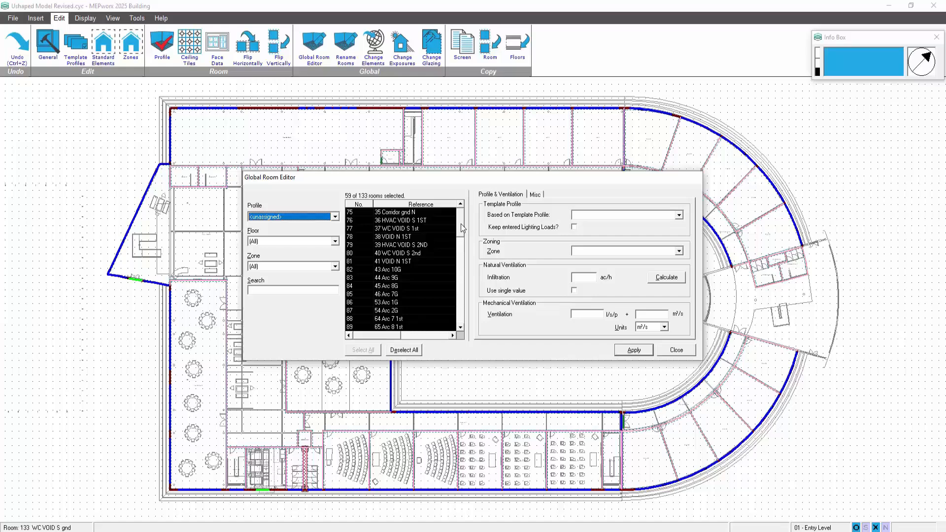
{"action": "left_click", "coordinate": [395, 269]}
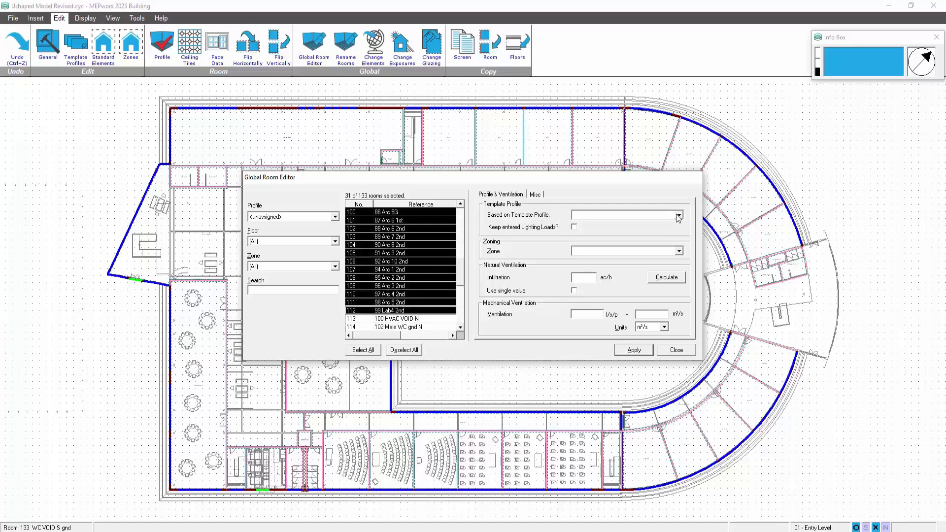
Step: Apply the Cellular office template profile to the selected rooms and confirm on one room
{"action": "left_click", "coordinate": [677, 215]}
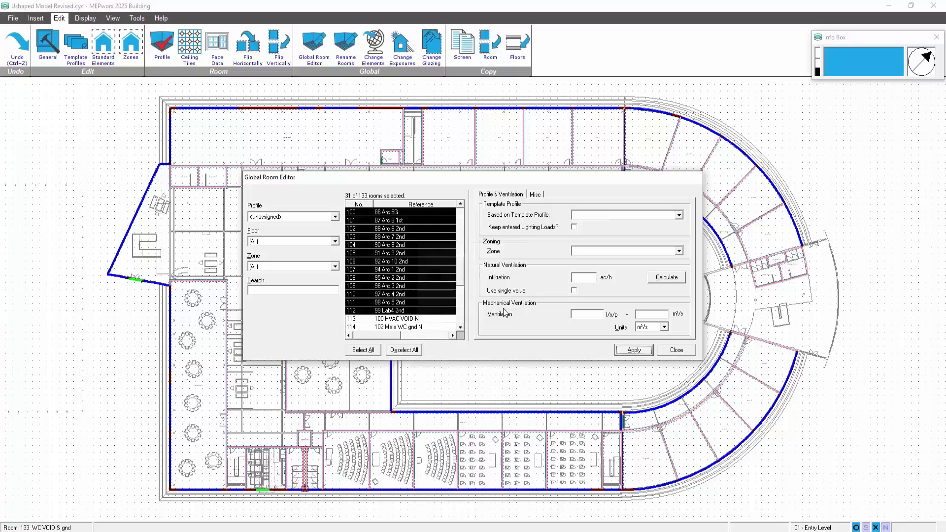
{"action": "left_click", "coordinate": [674, 350]}
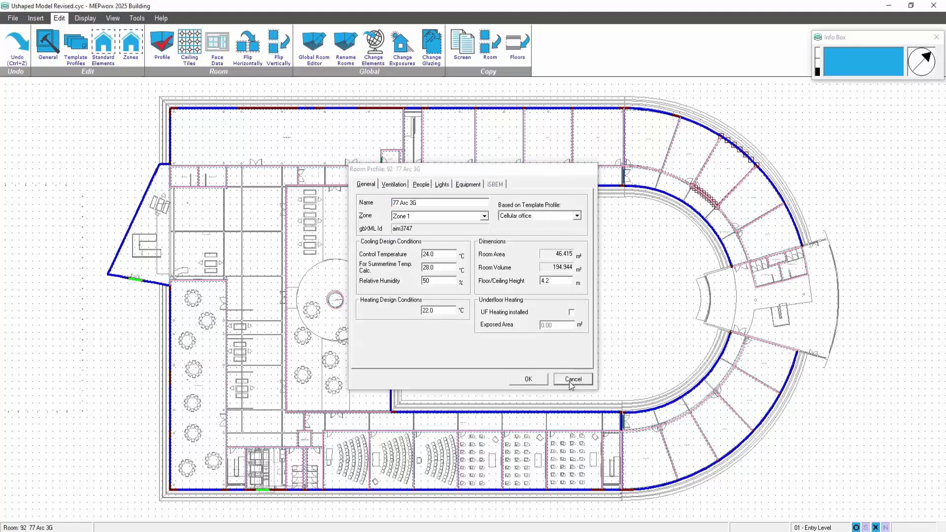
{"action": "left_click", "coordinate": [572, 378]}
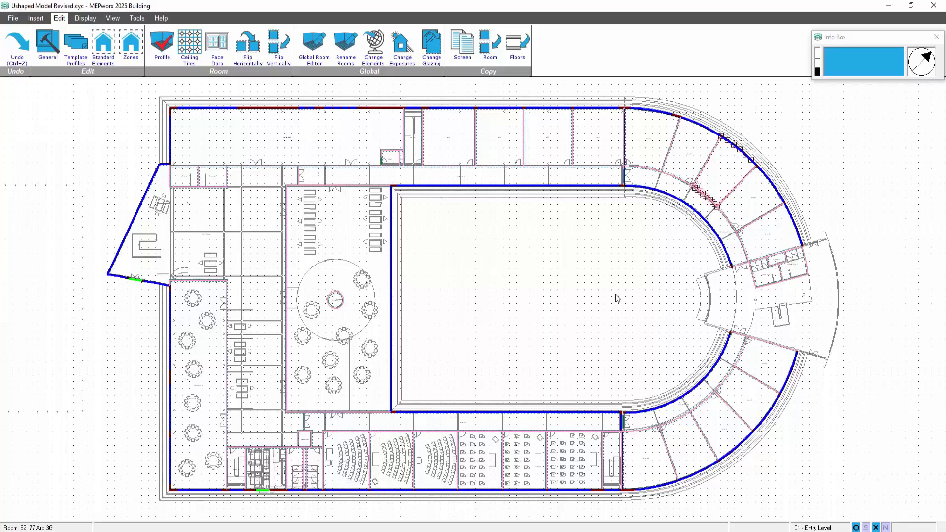